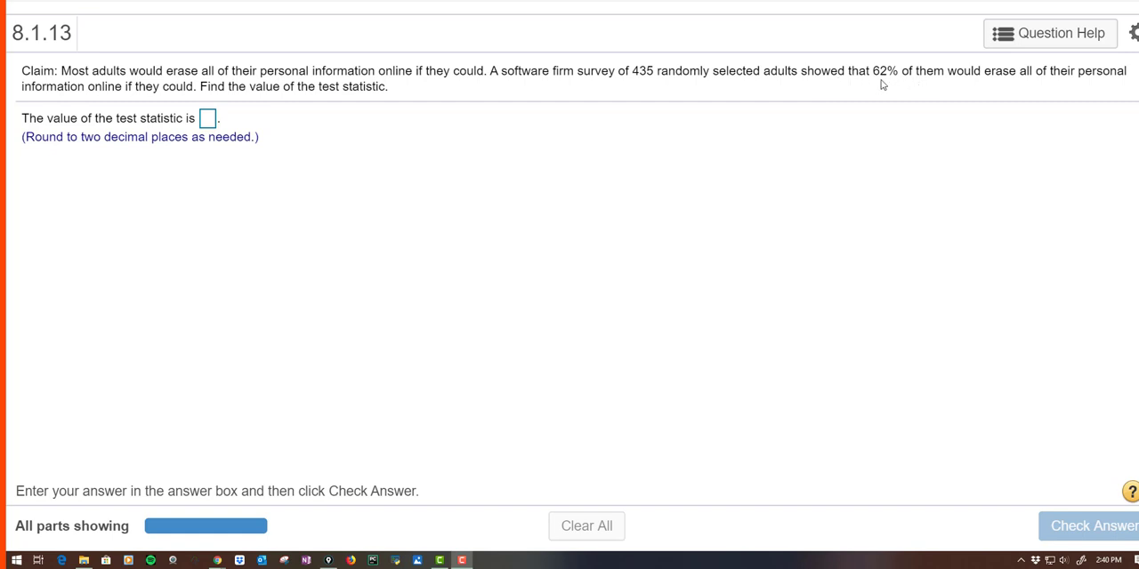
pyautogui.moveTo(931, 94)
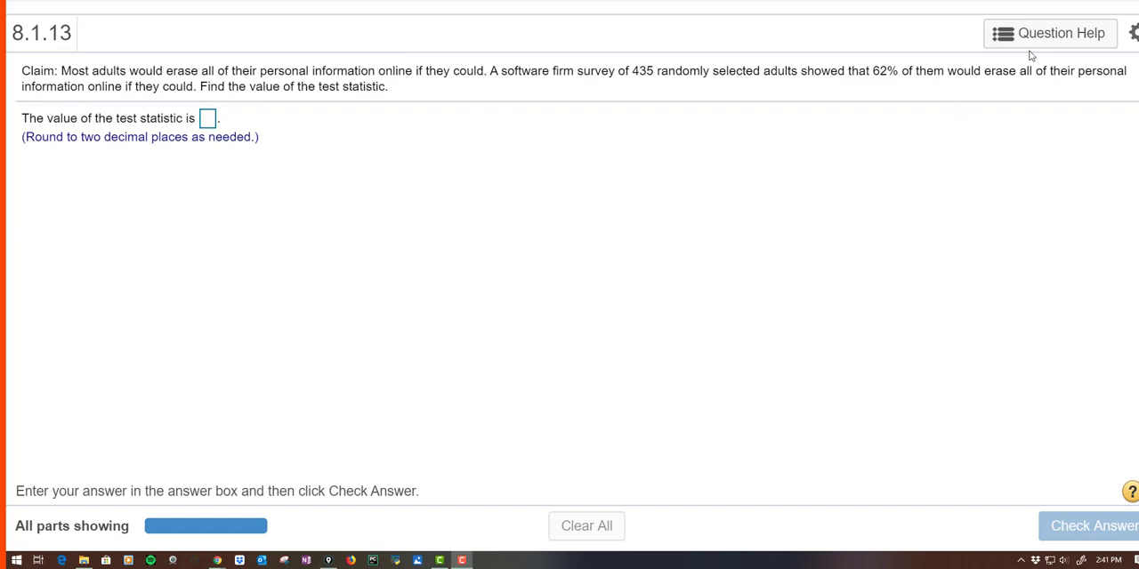
# - Choose Stat > Proportion Stats > One Sample > With Summary in StatCrunch
pyautogui.click(1050, 32)
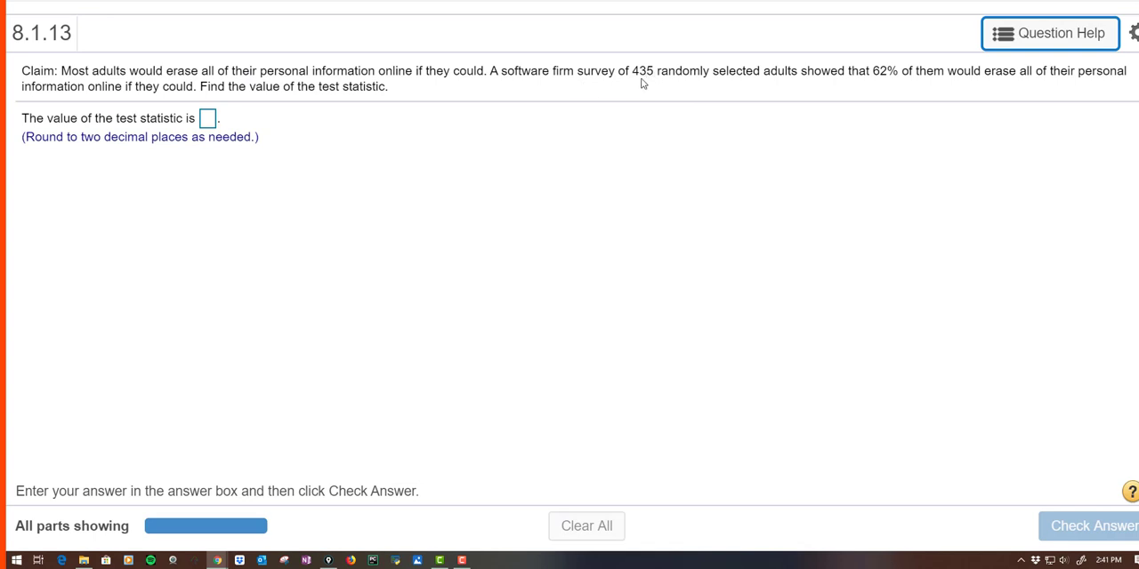
pyautogui.moveTo(850, 86)
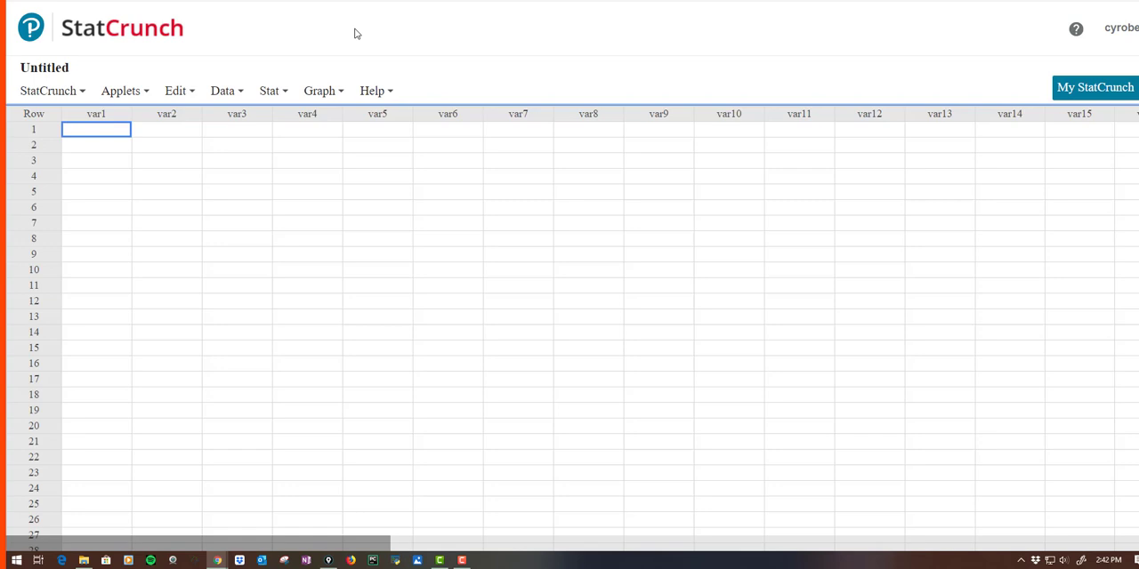
pyautogui.moveTo(320, 103)
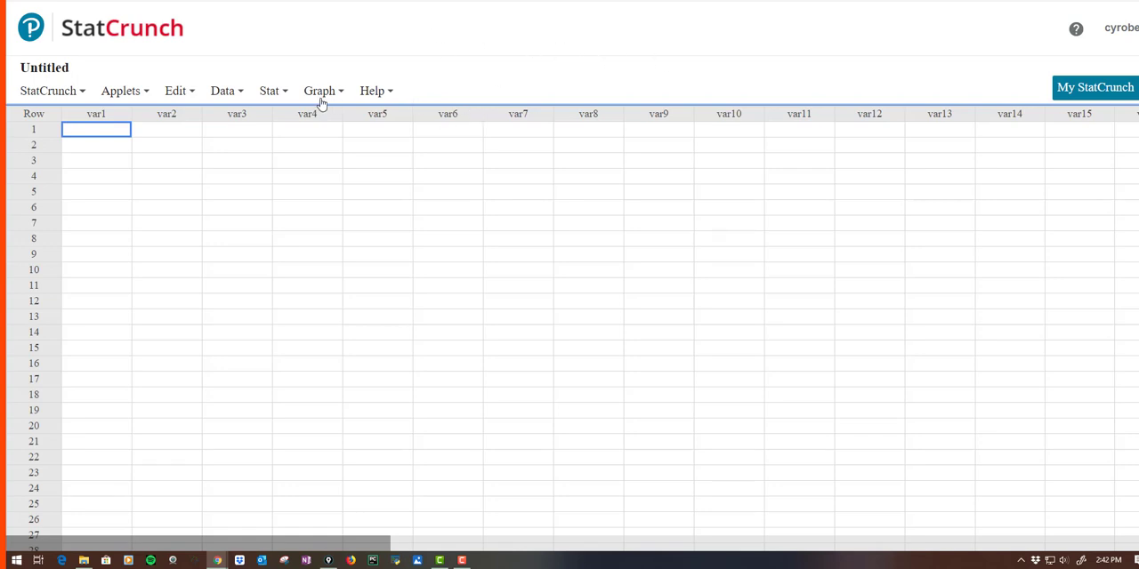
pyautogui.click(271, 91)
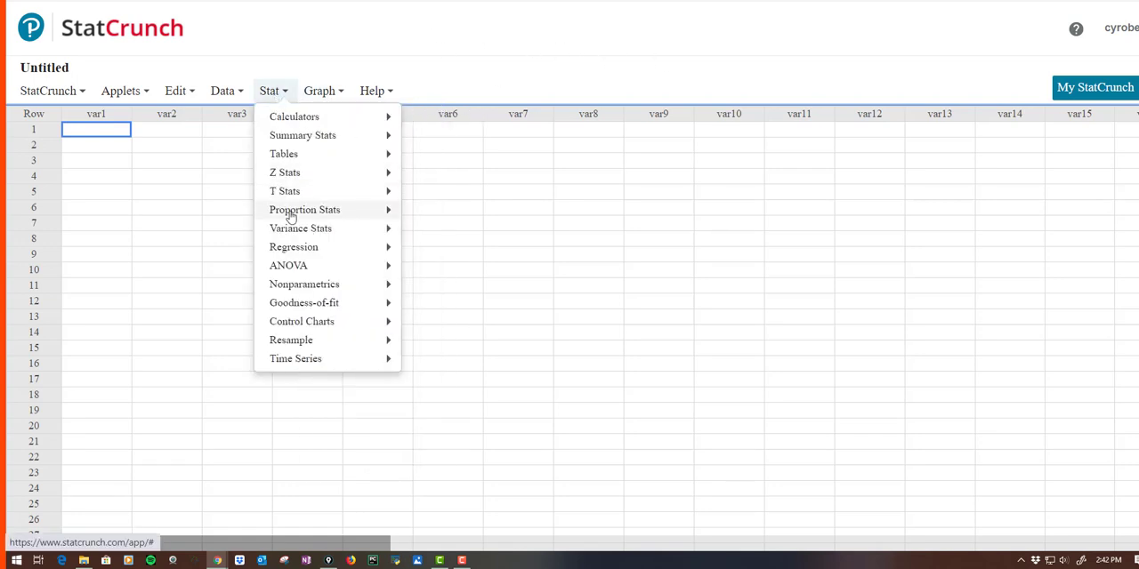
pyautogui.moveTo(304, 210)
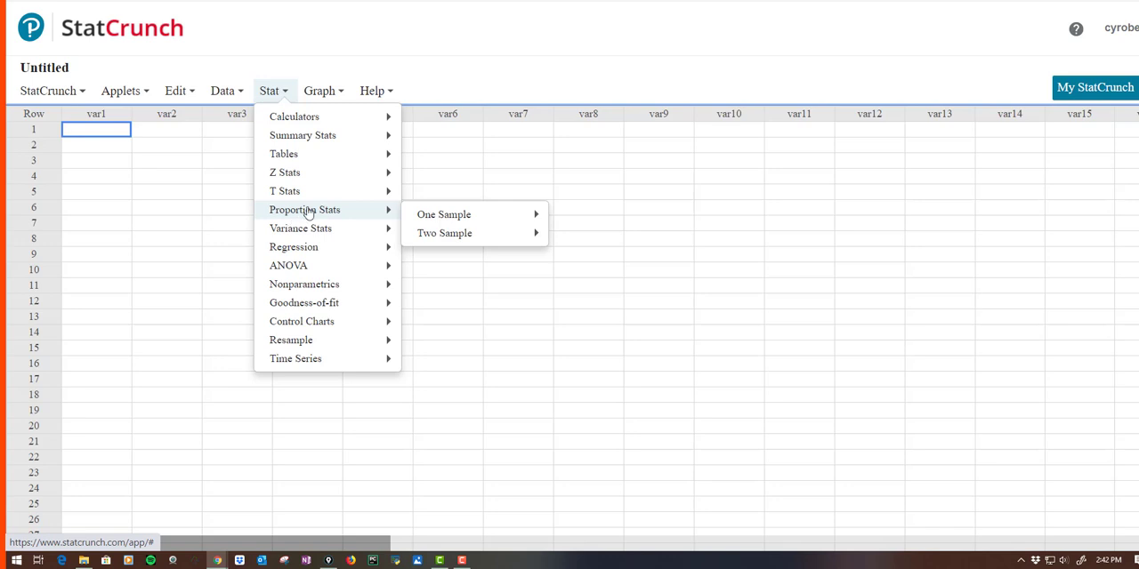
pyautogui.moveTo(443, 214)
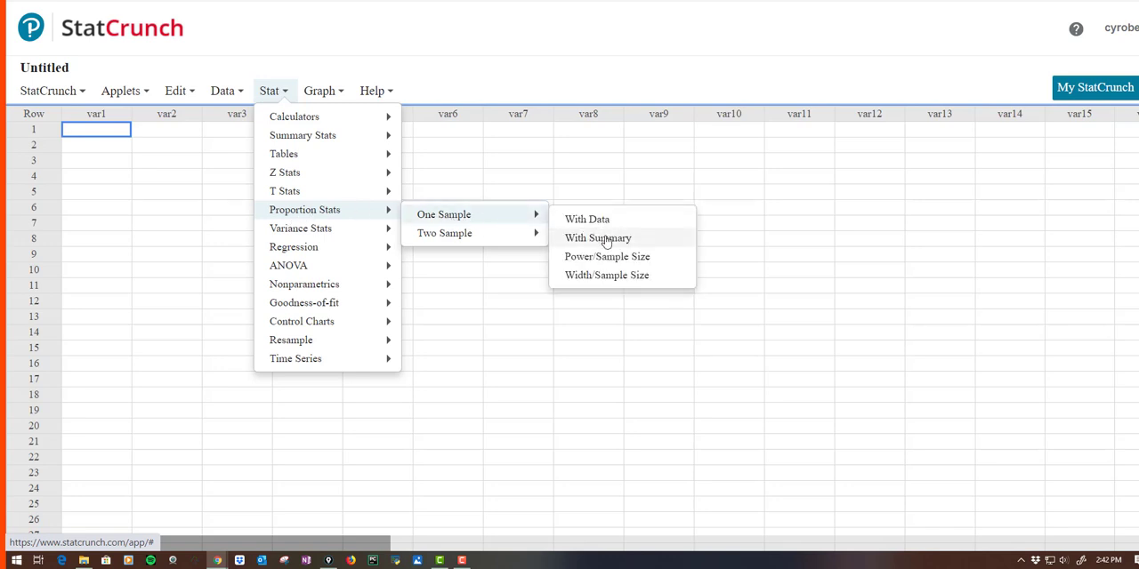
pyautogui.click(598, 238)
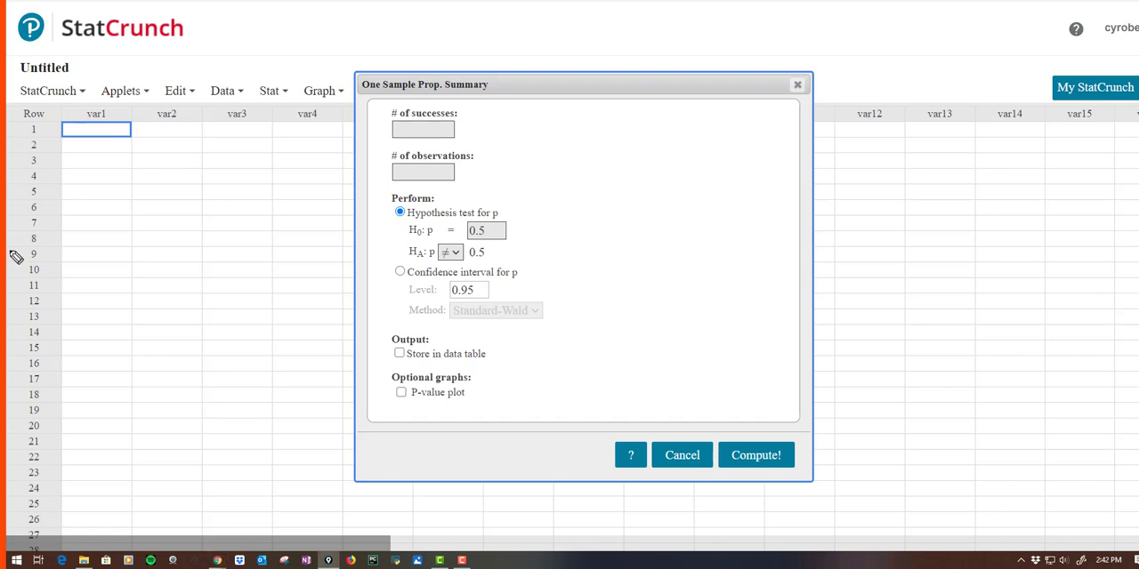
pyautogui.moveTo(256, 230)
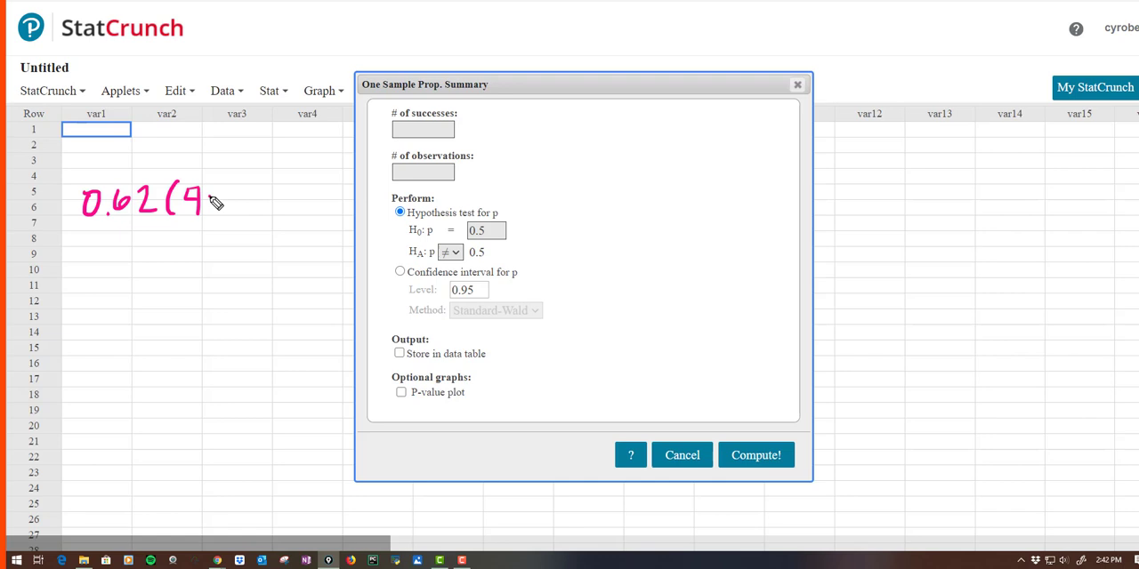
# - Enter 270 successes and 435 observations in the One Sample Prop. Summary dialog
pyautogui.moveTo(214, 204); pyautogui.dragTo(264, 228)
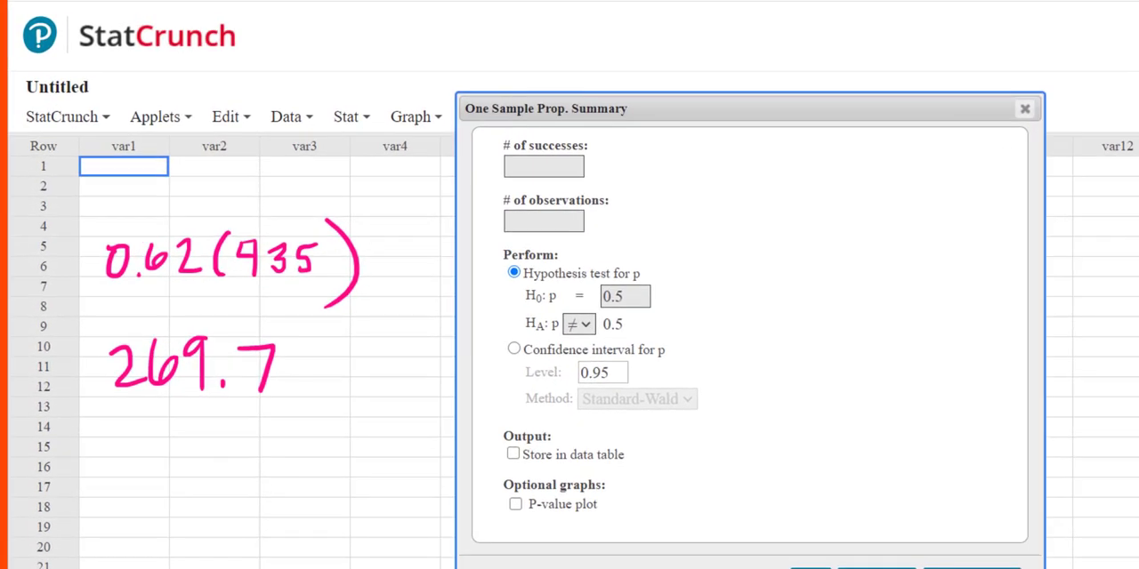
pyautogui.click(542, 167)
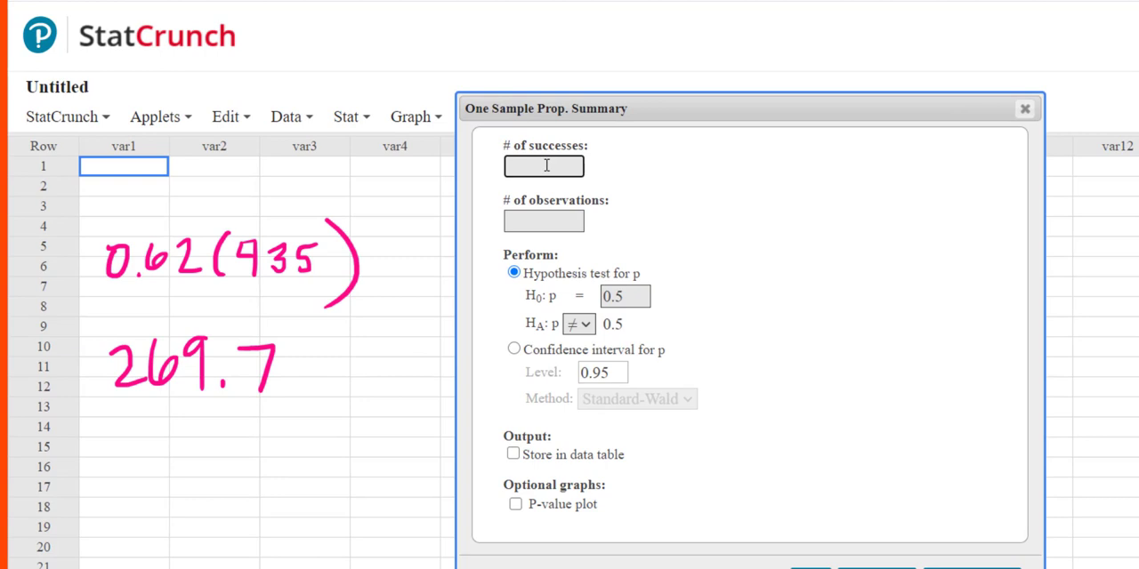
pyautogui.write('270')
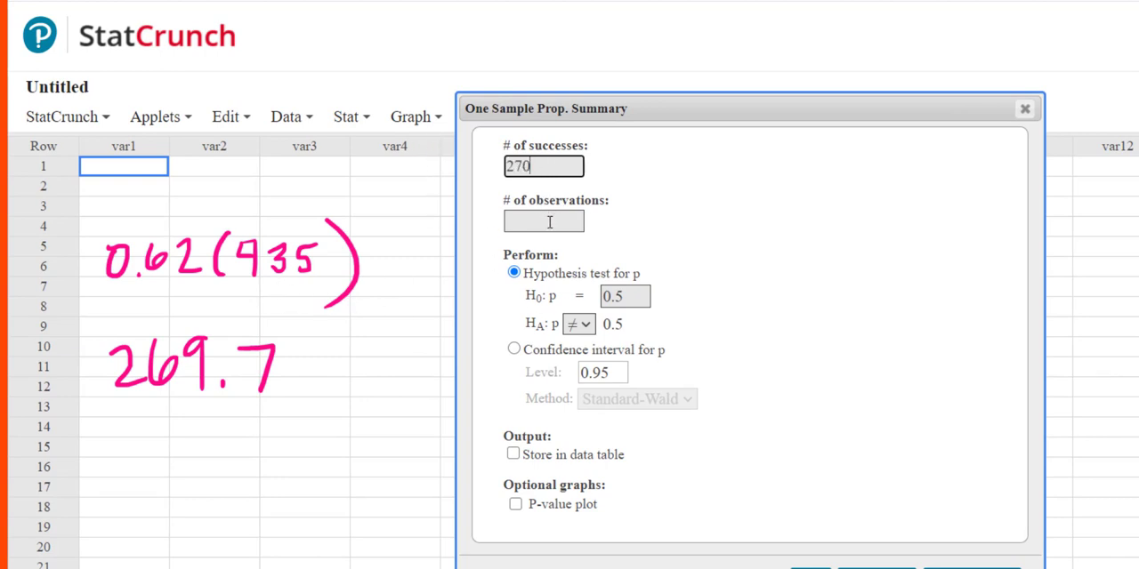
pyautogui.write('435')
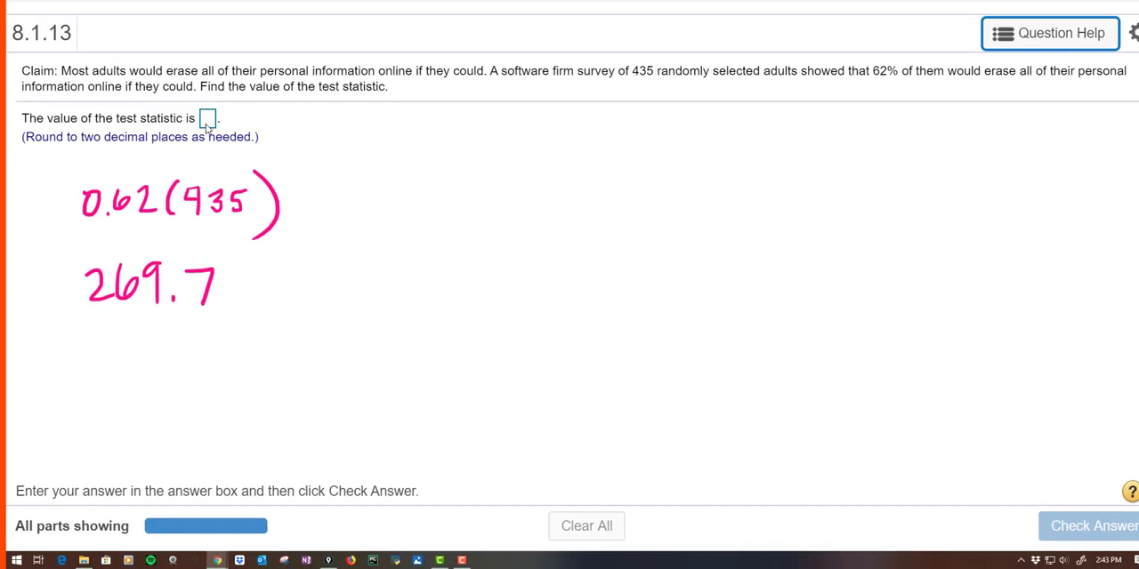
# - Enter 5.03 as the test statistic in the MyLab answer box for 8.1.13
pyautogui.write('5.03')
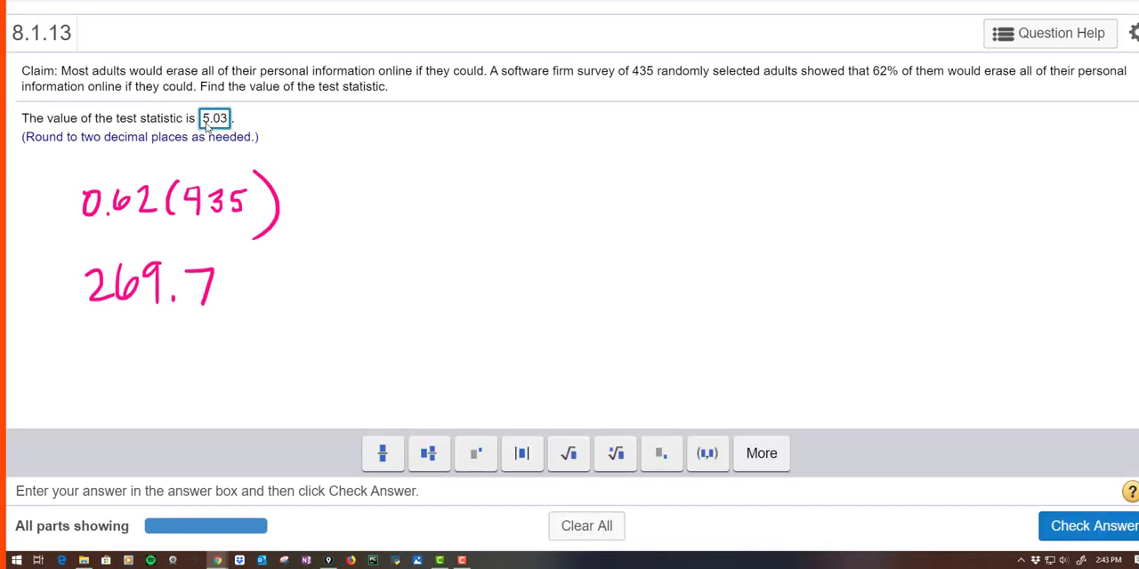